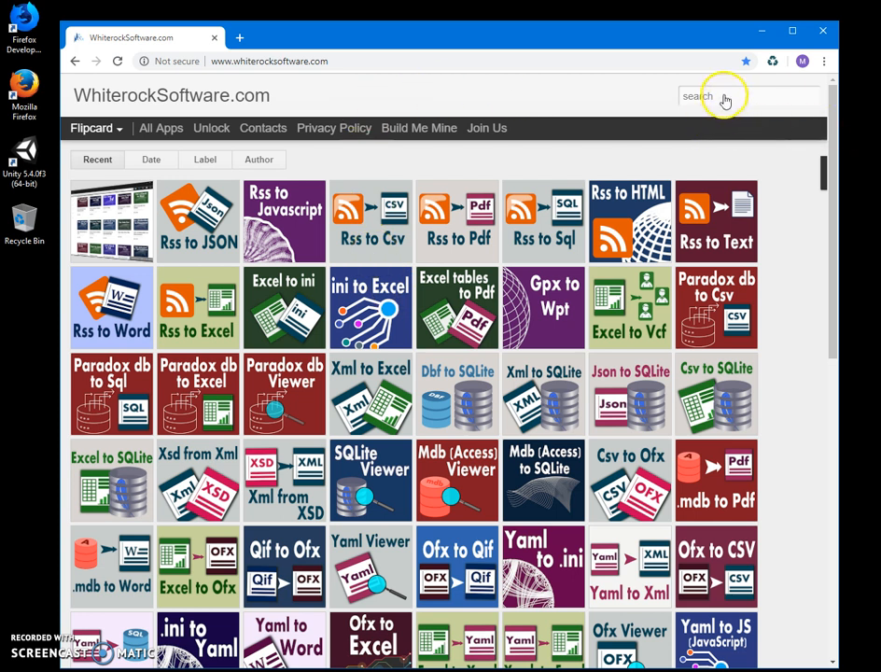
Step: Search whiterocksoftware.com for 'access' to list the matching app posts
click(728, 95)
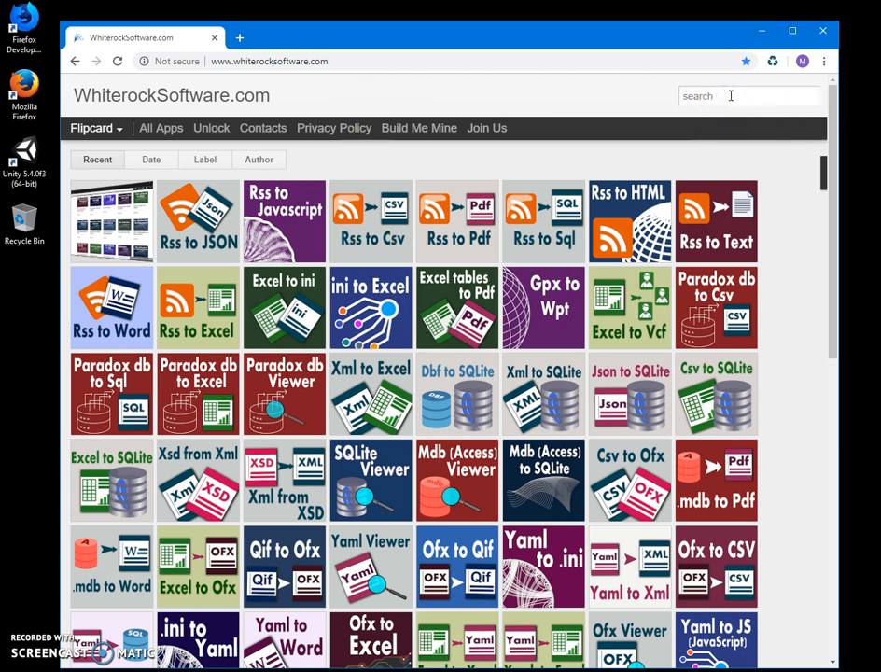
text(a)
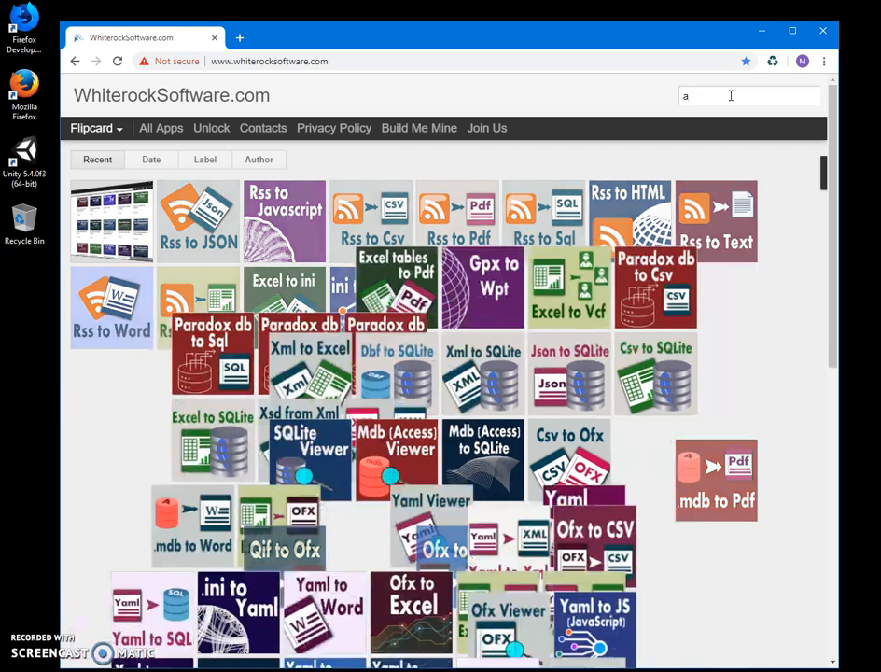
text(cess)
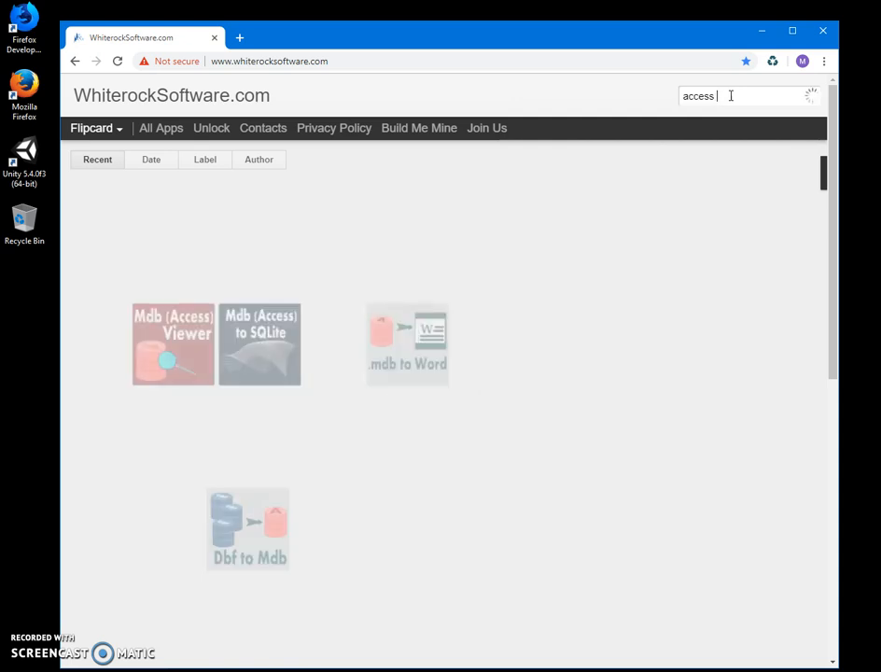
text(access)
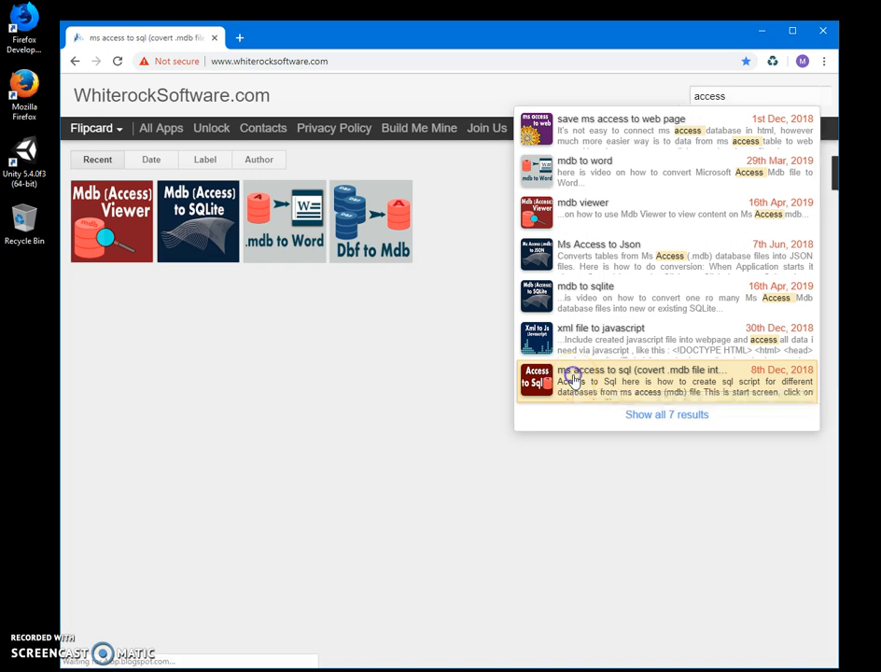
Step: Open the 'ms access to sql' post and download AccesstoSqlSetup.zip
click(641, 380)
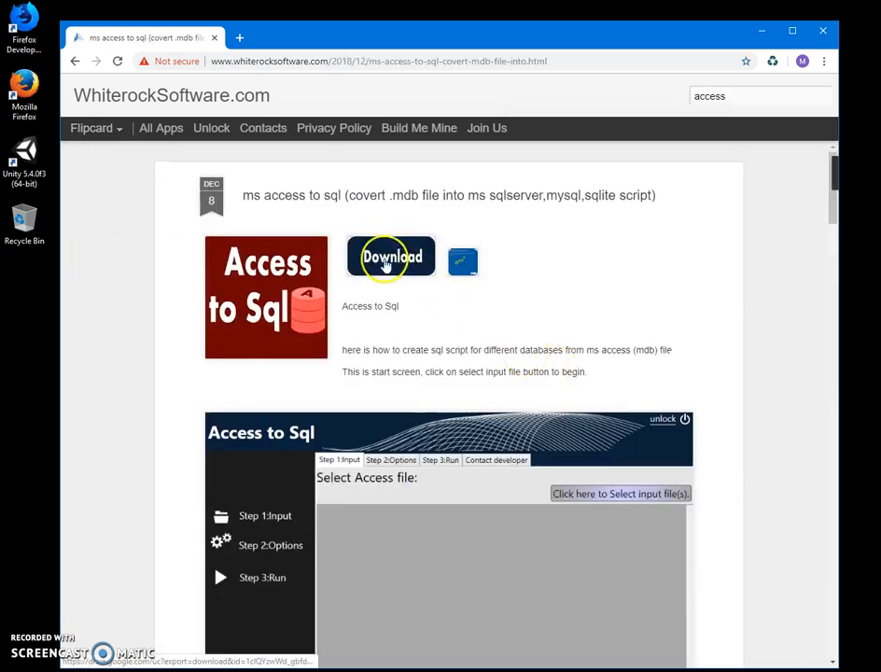
click(390, 257)
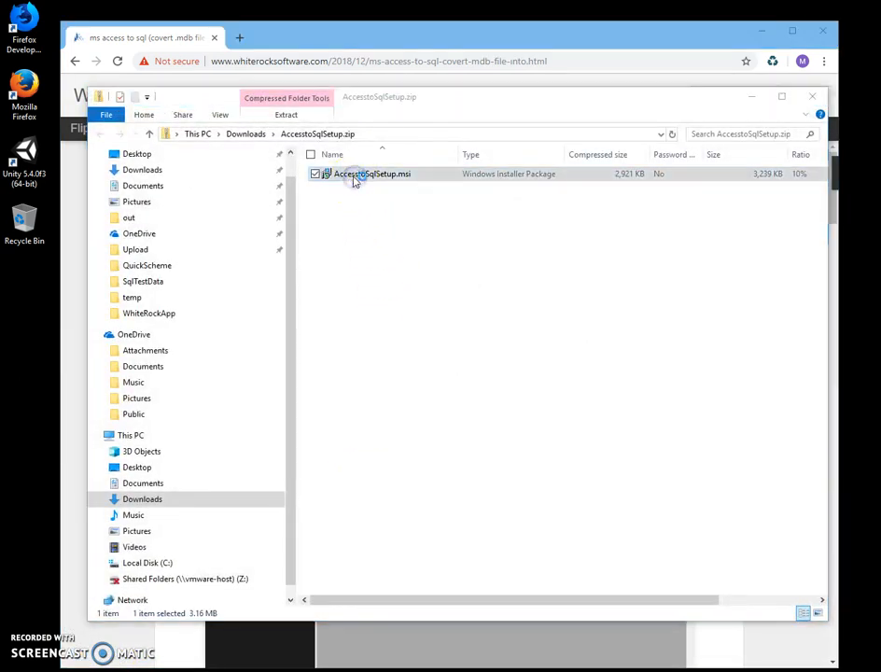
Step: Run AccesstoSqlSetup.msi past the SmartScreen warning and finish the installation wizard
double_click(371, 174)
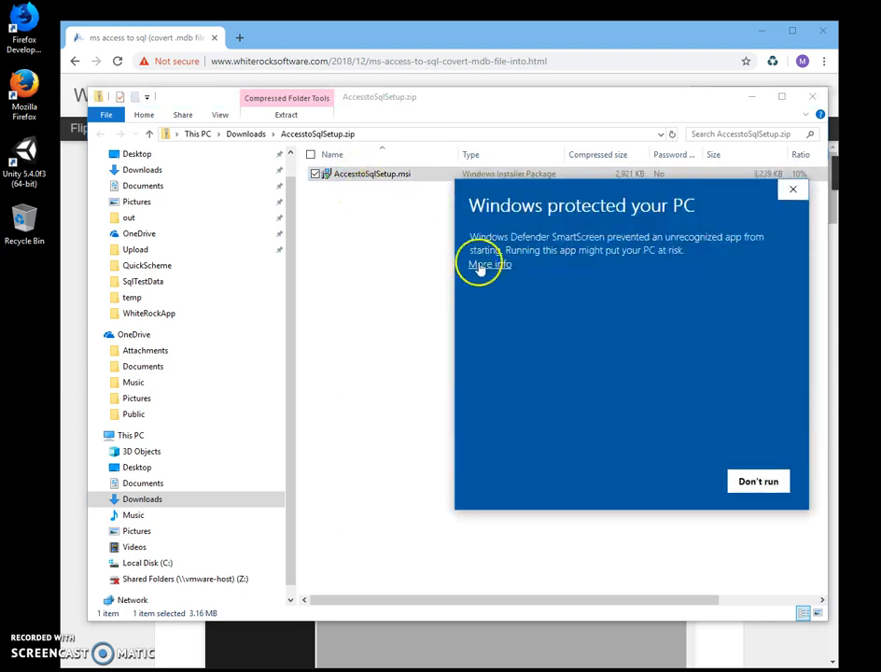
click(489, 263)
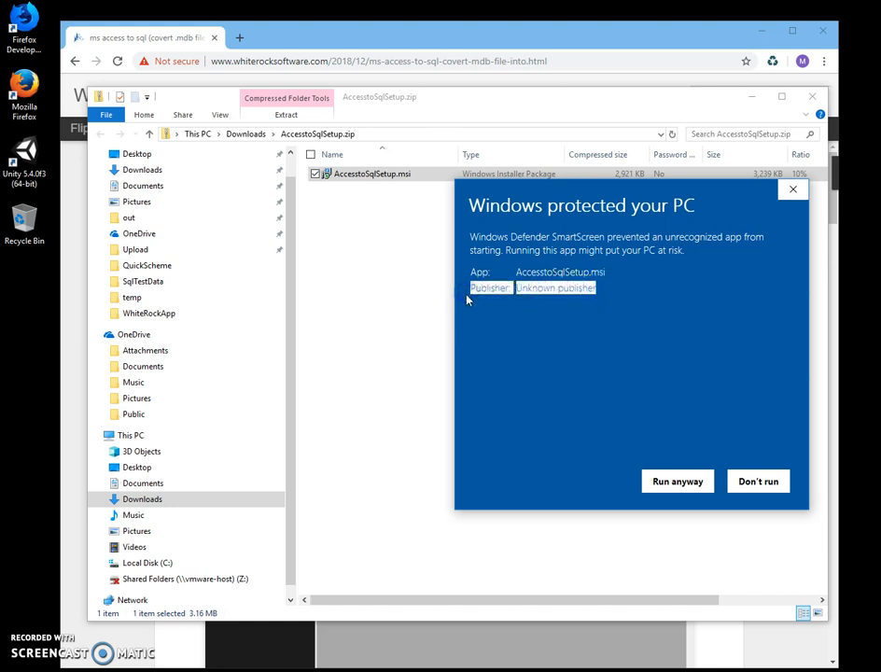
click(677, 481)
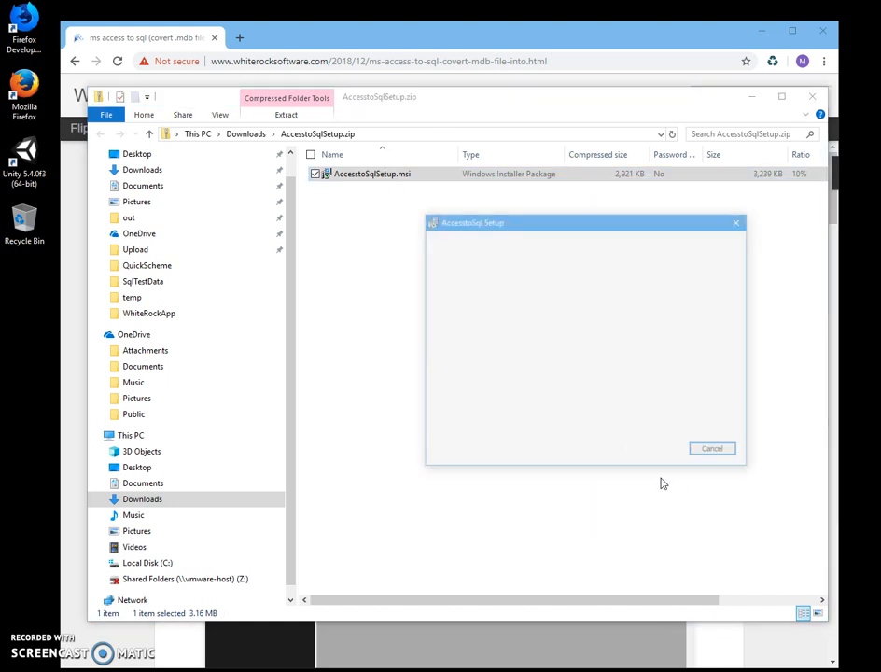
click(712, 448)
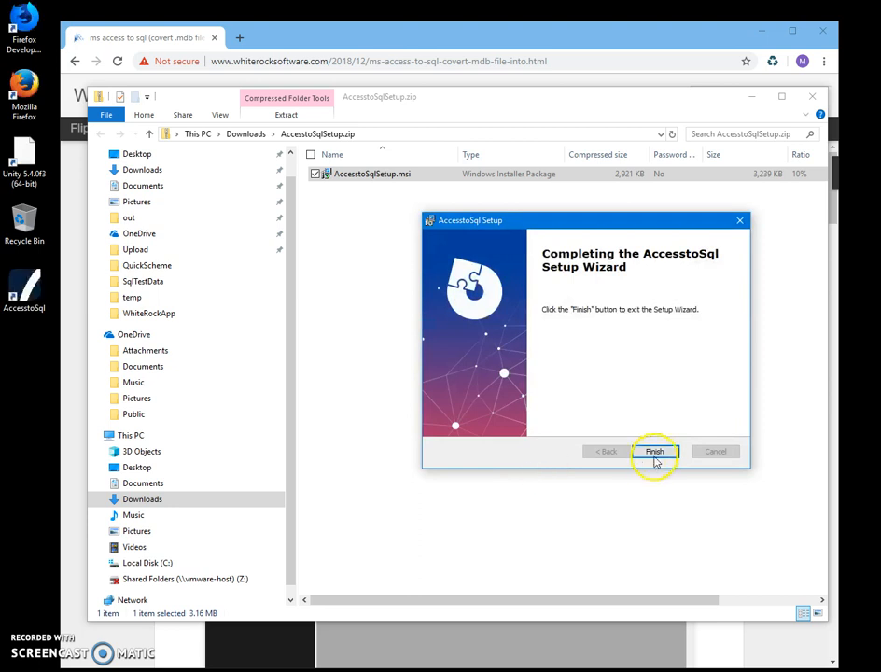
click(654, 452)
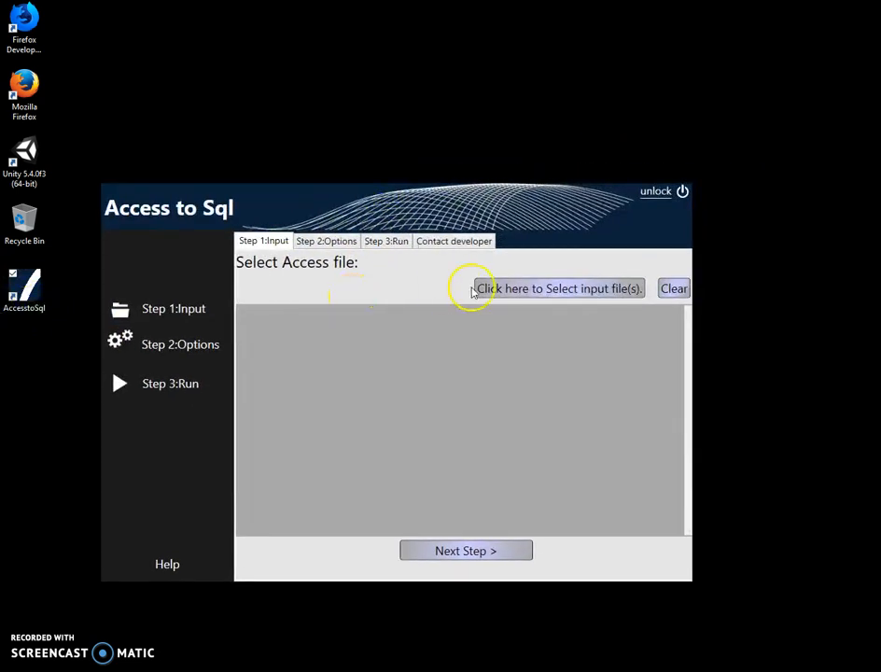
Step: Select Protected.mdb from Documents\mdbs as the input database
click(558, 287)
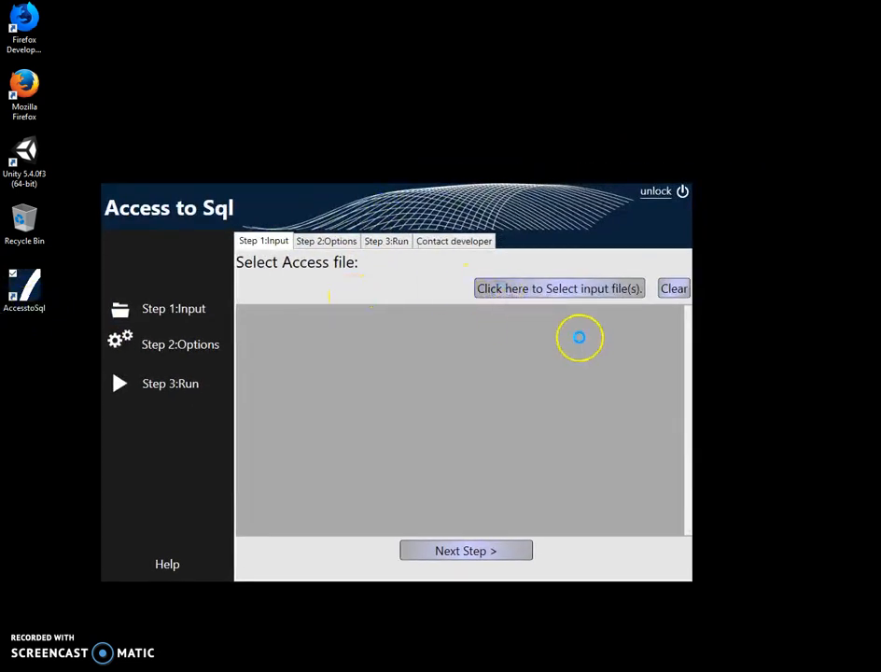
click(558, 287)
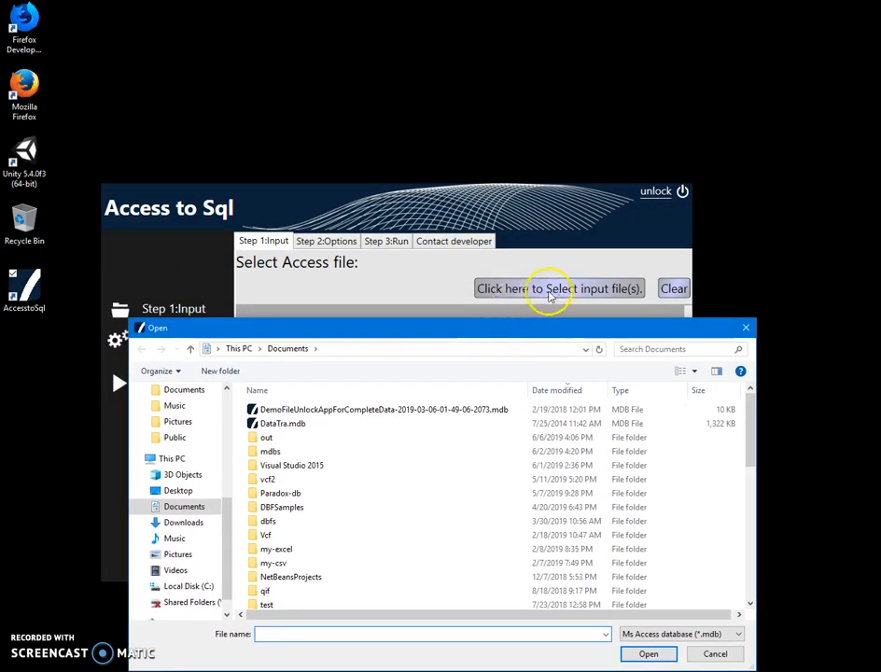
click(271, 451)
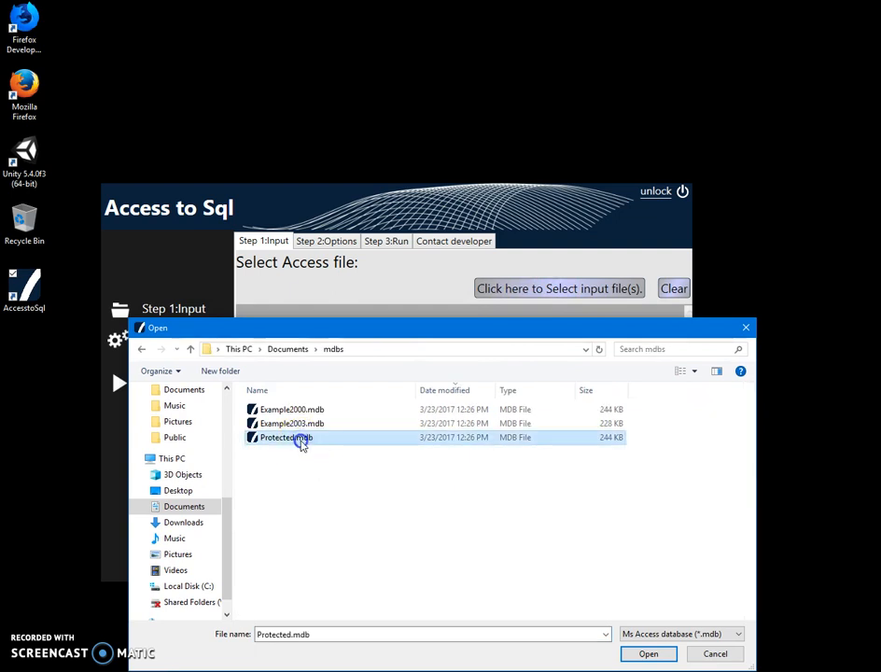
click(648, 653)
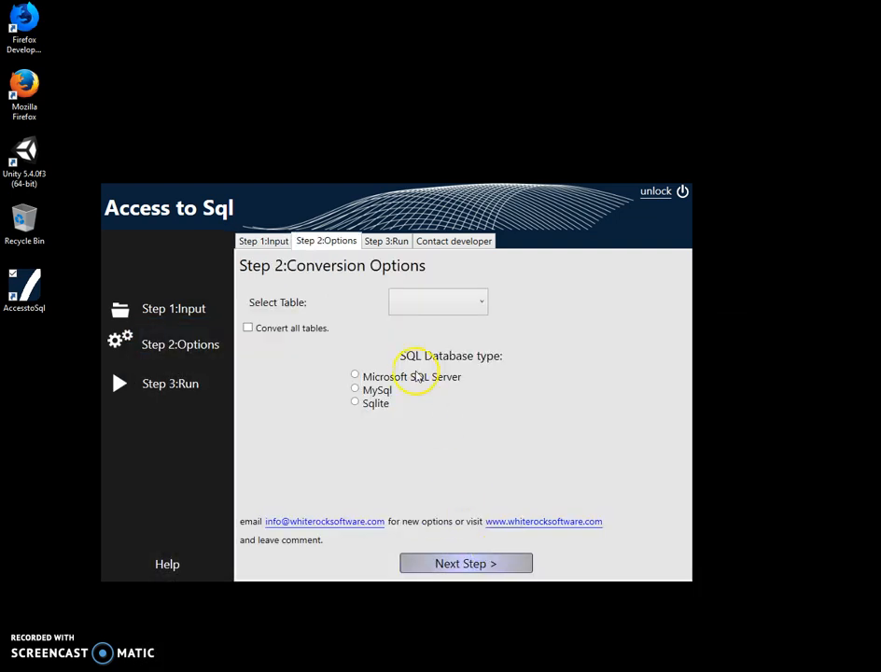
Step: Convert table Actors with Microsoft SQL Server as the target database
click(437, 302)
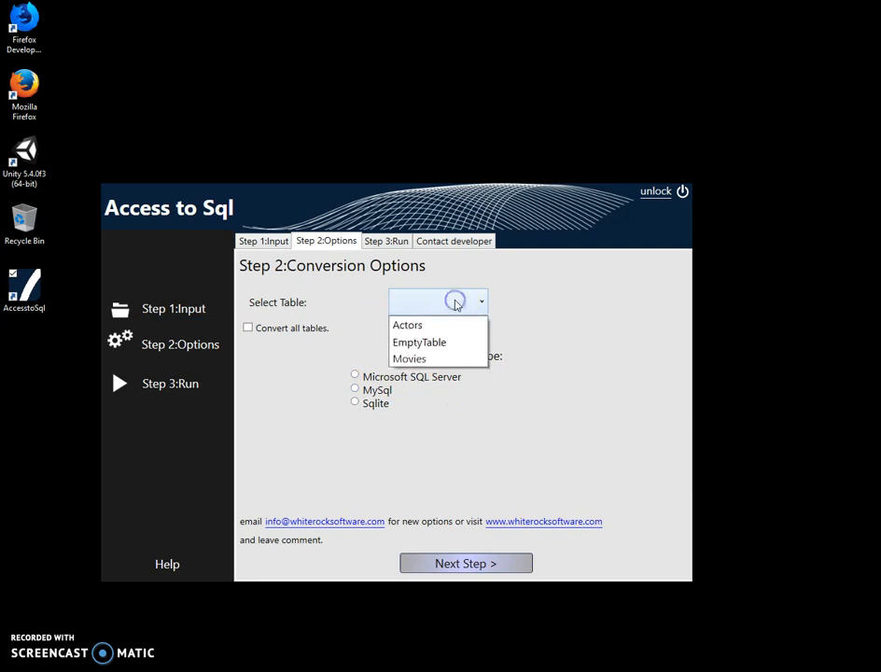
mouse_move(434, 325)
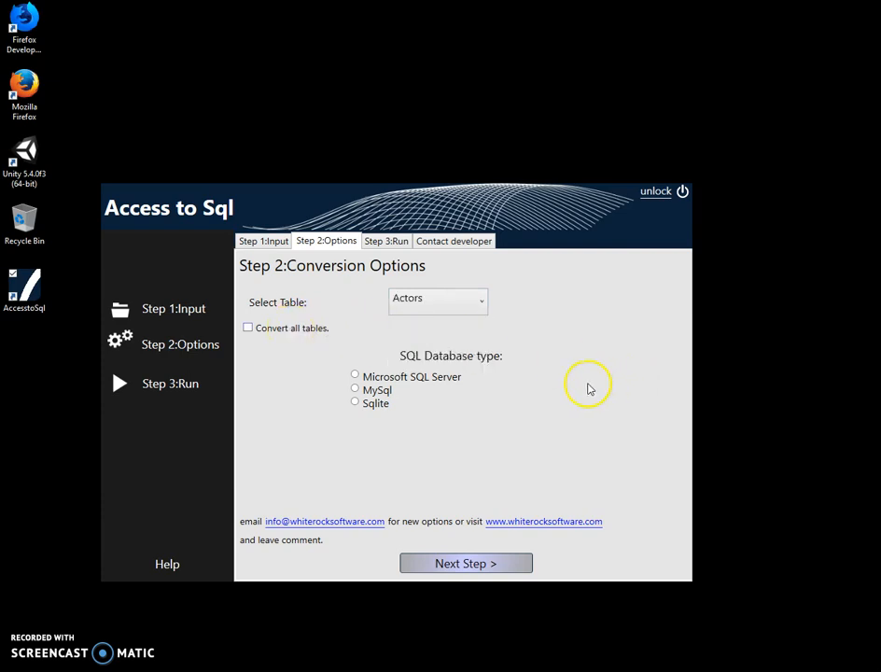
mouse_move(359, 382)
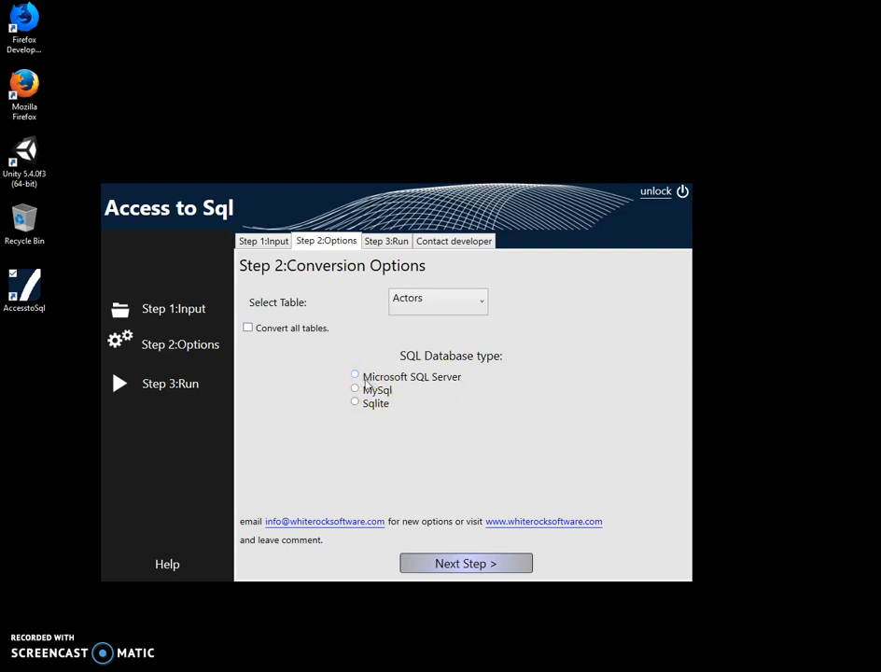
click(355, 401)
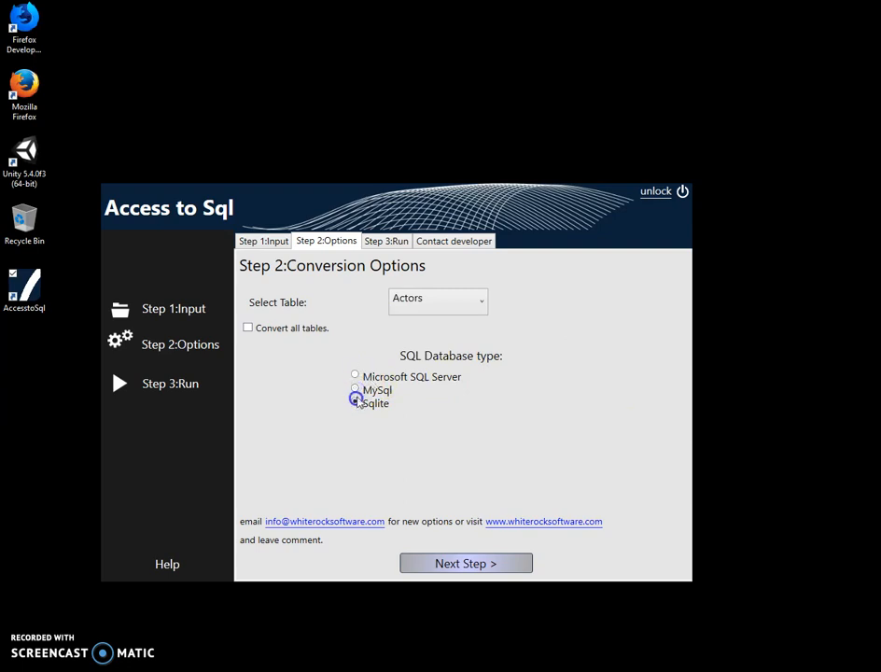
click(355, 375)
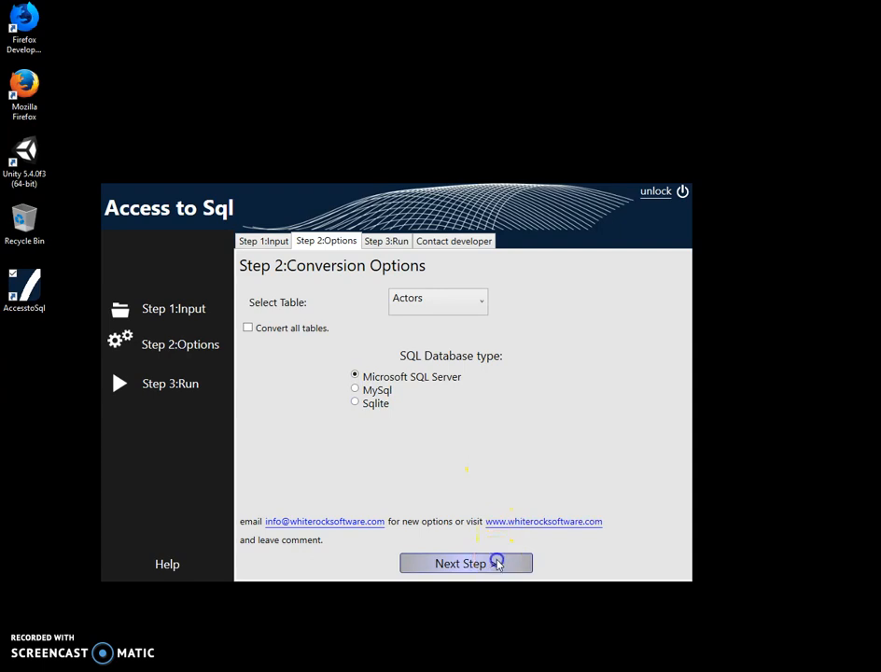
click(465, 563)
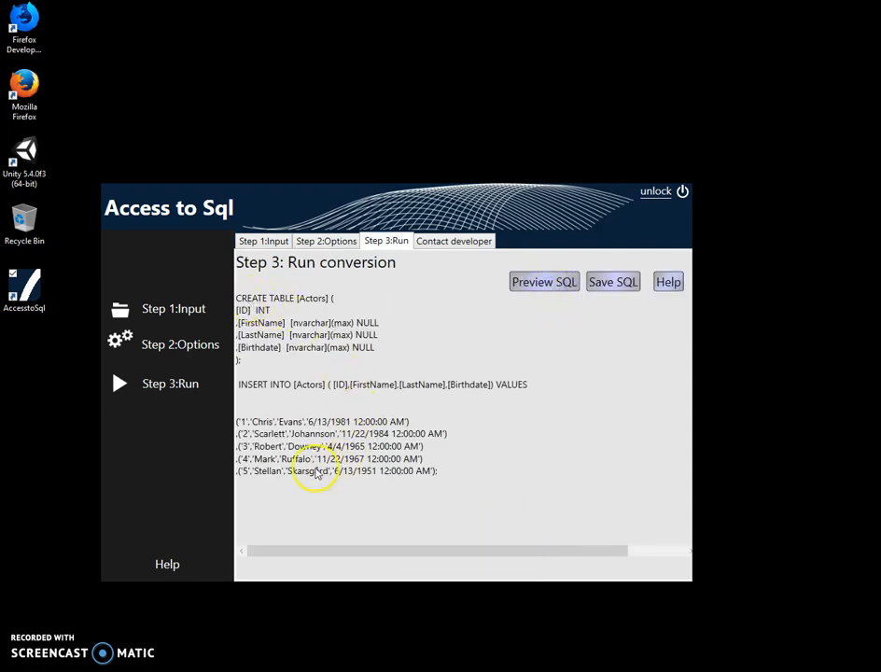
mouse_move(323, 427)
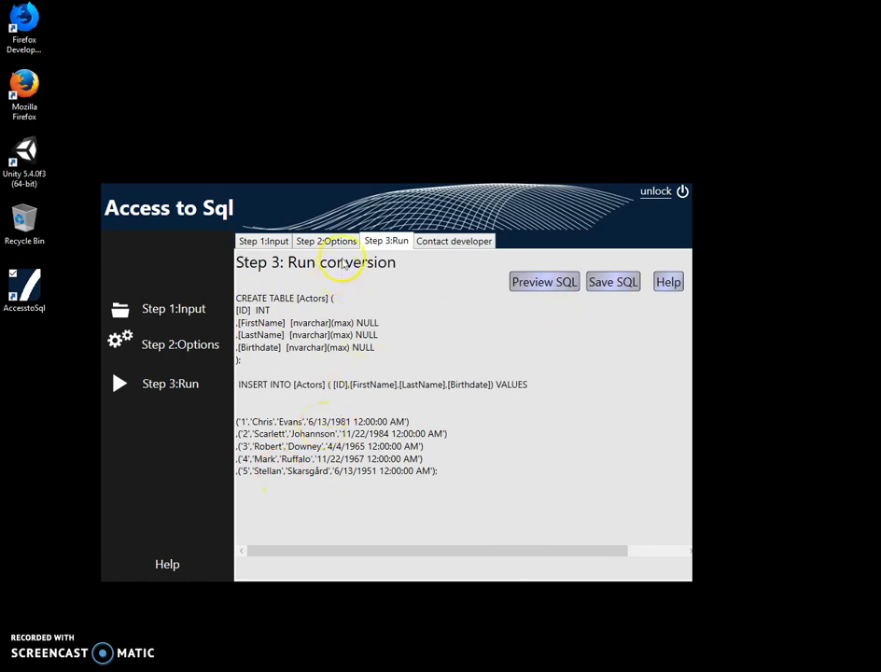
Step: Preview the full SQL script for Actors and Movies, then start saving it
click(325, 241)
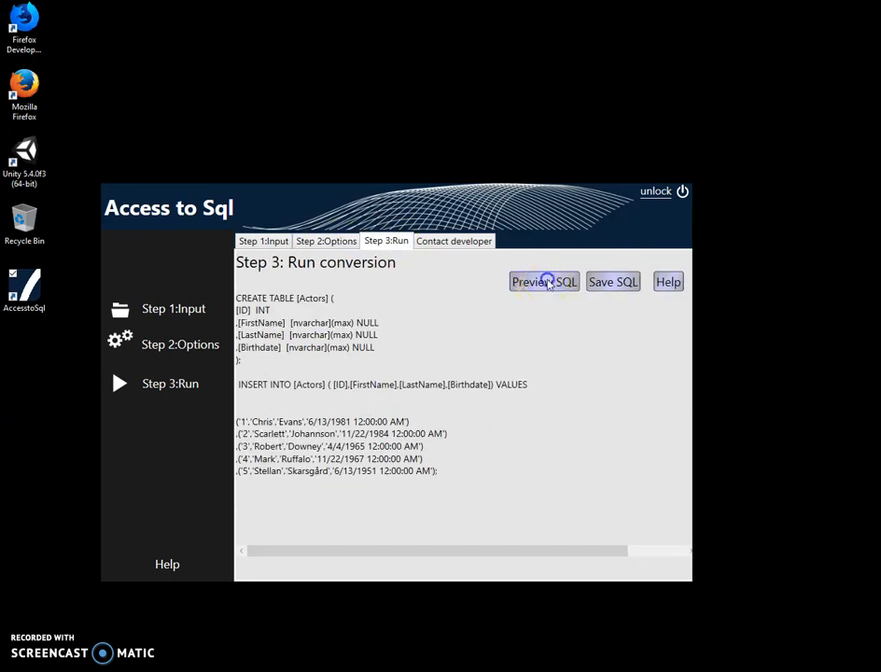
click(544, 281)
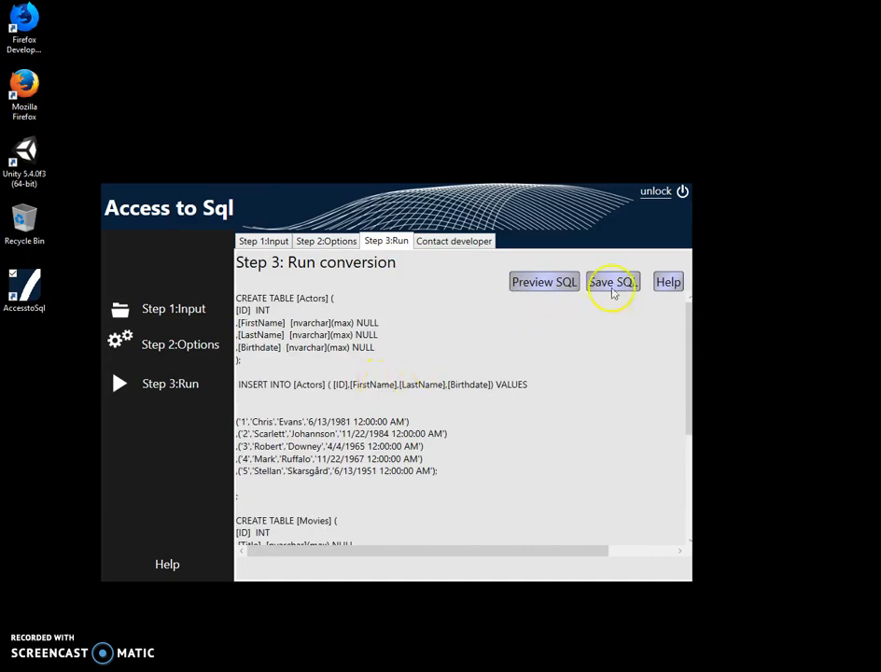
click(612, 280)
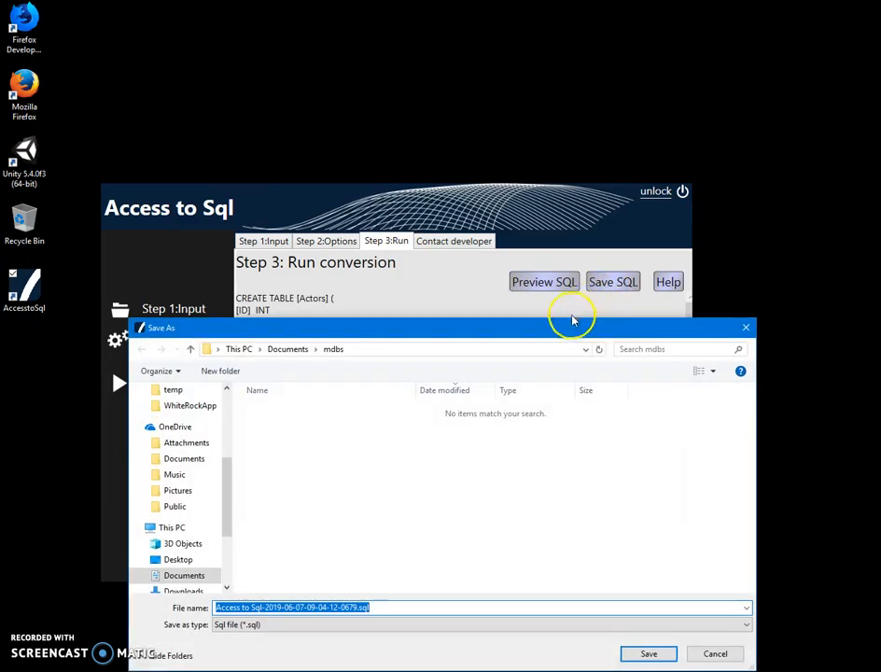
drag(573, 327, 575, 295)
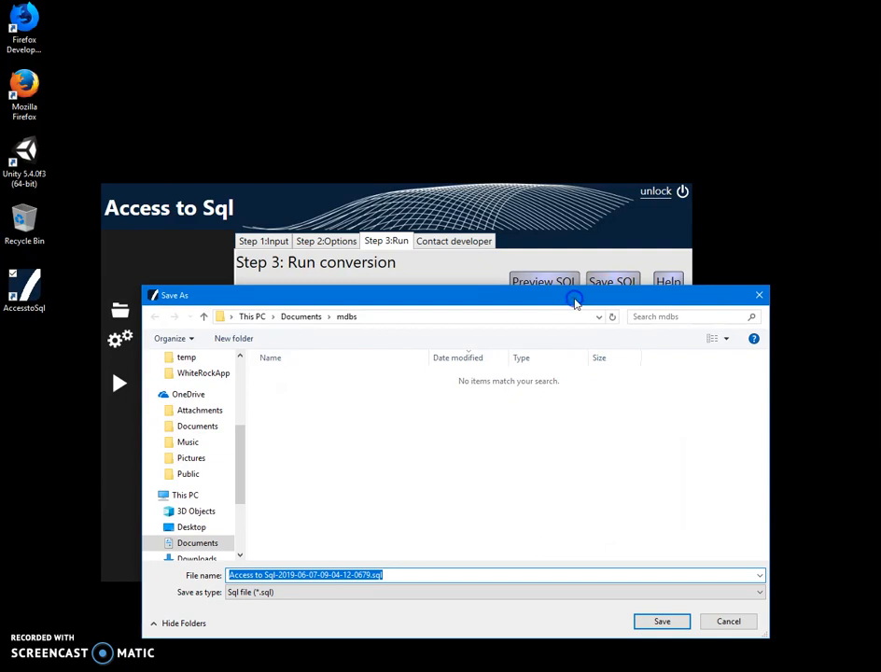
click(368, 574)
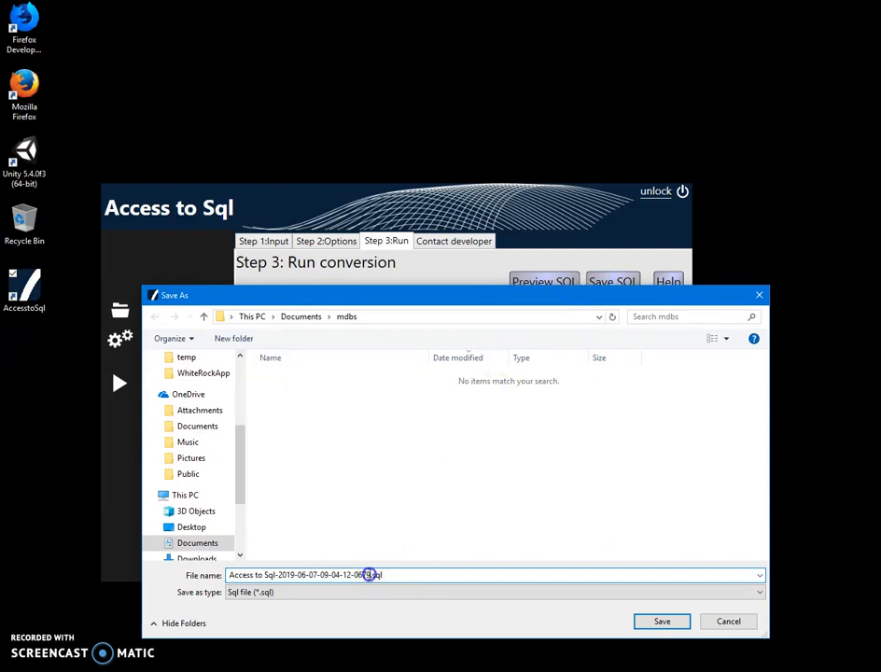
triple_click(303, 574)
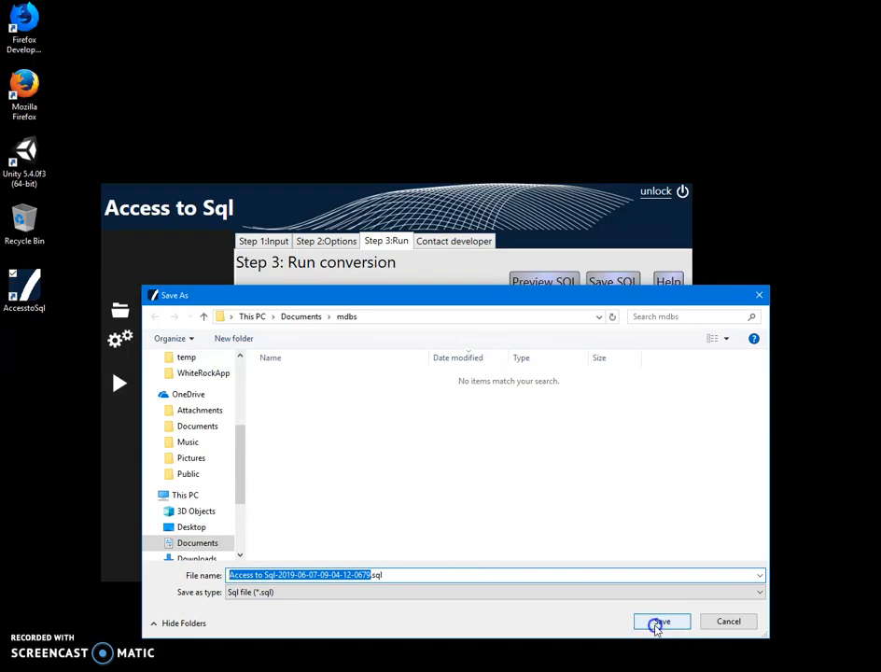
click(662, 621)
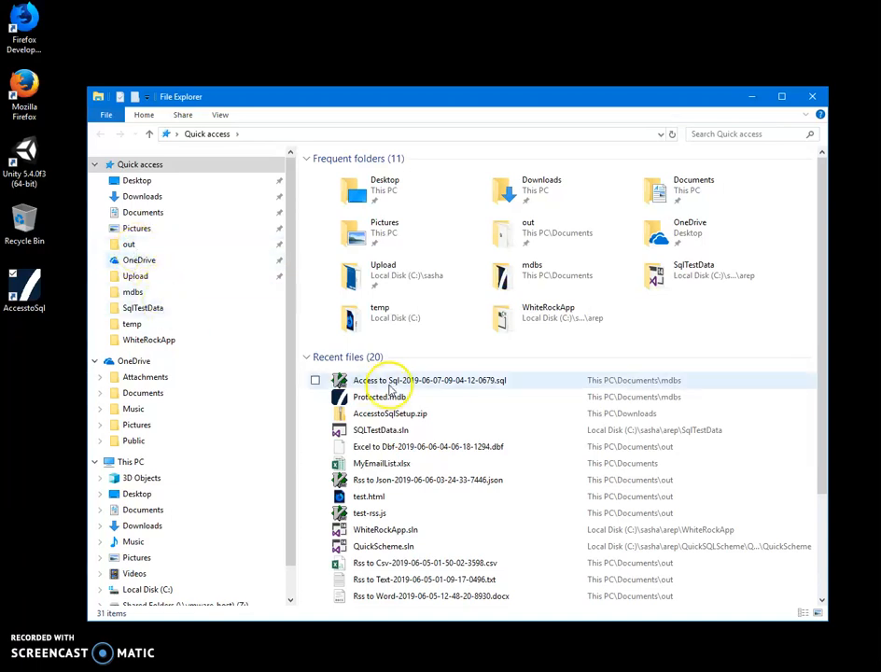
right_click(384, 380)
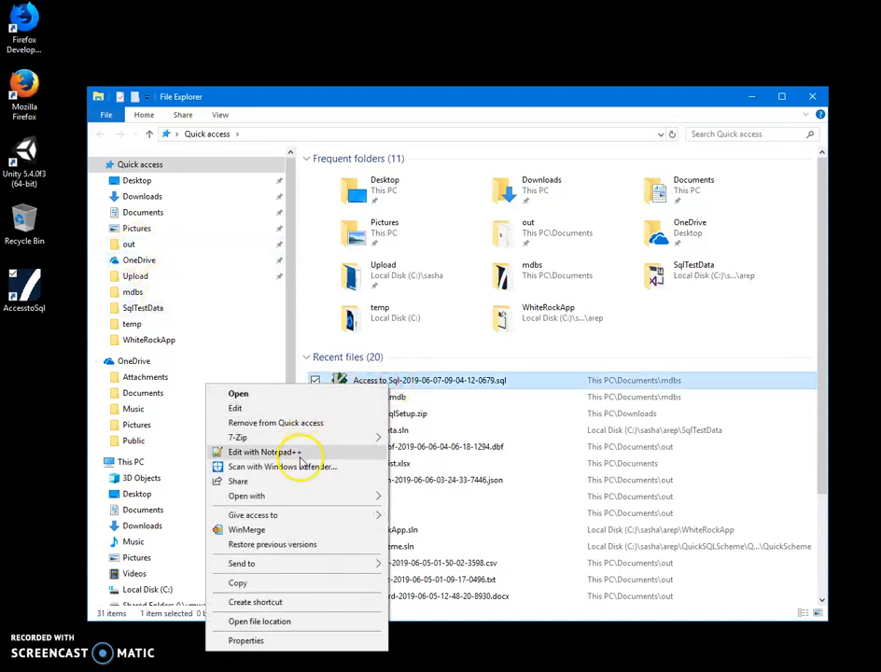
mouse_move(299, 458)
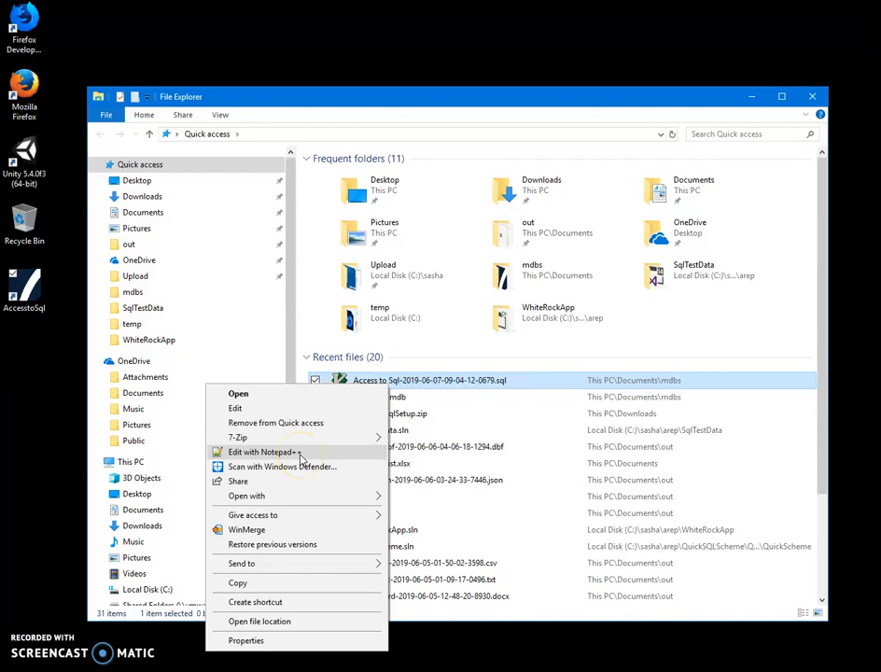
click(267, 452)
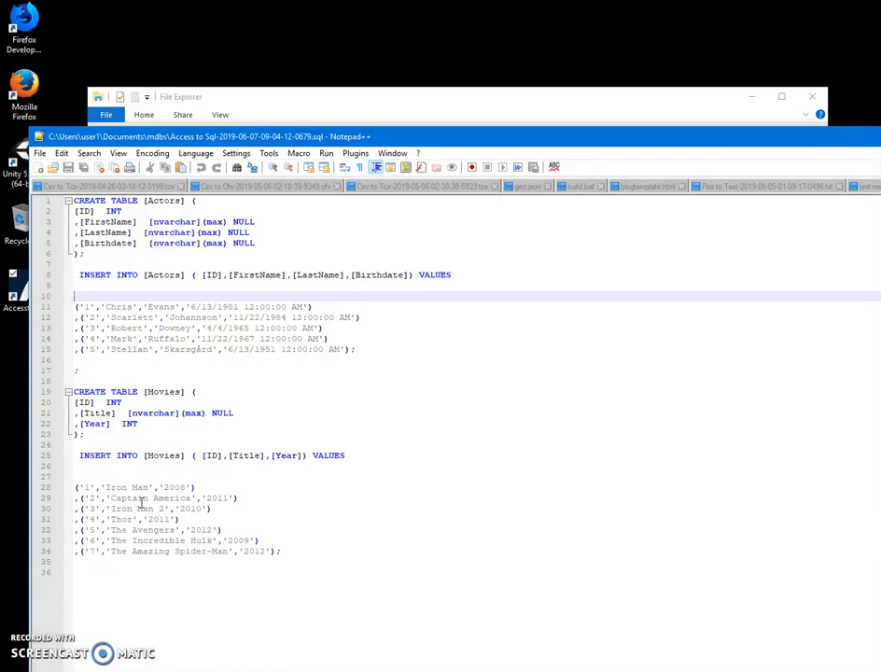
mouse_move(138, 504)
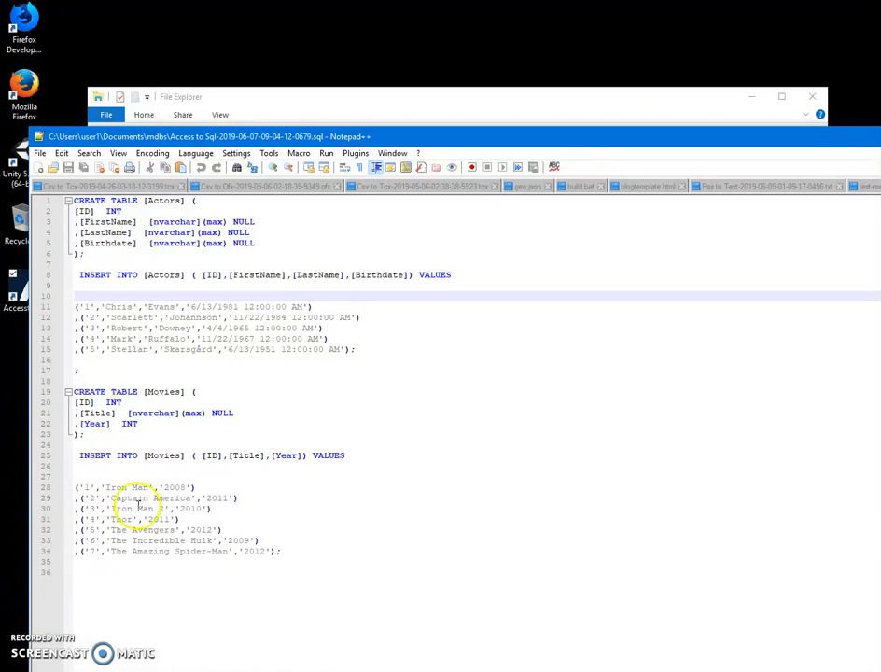